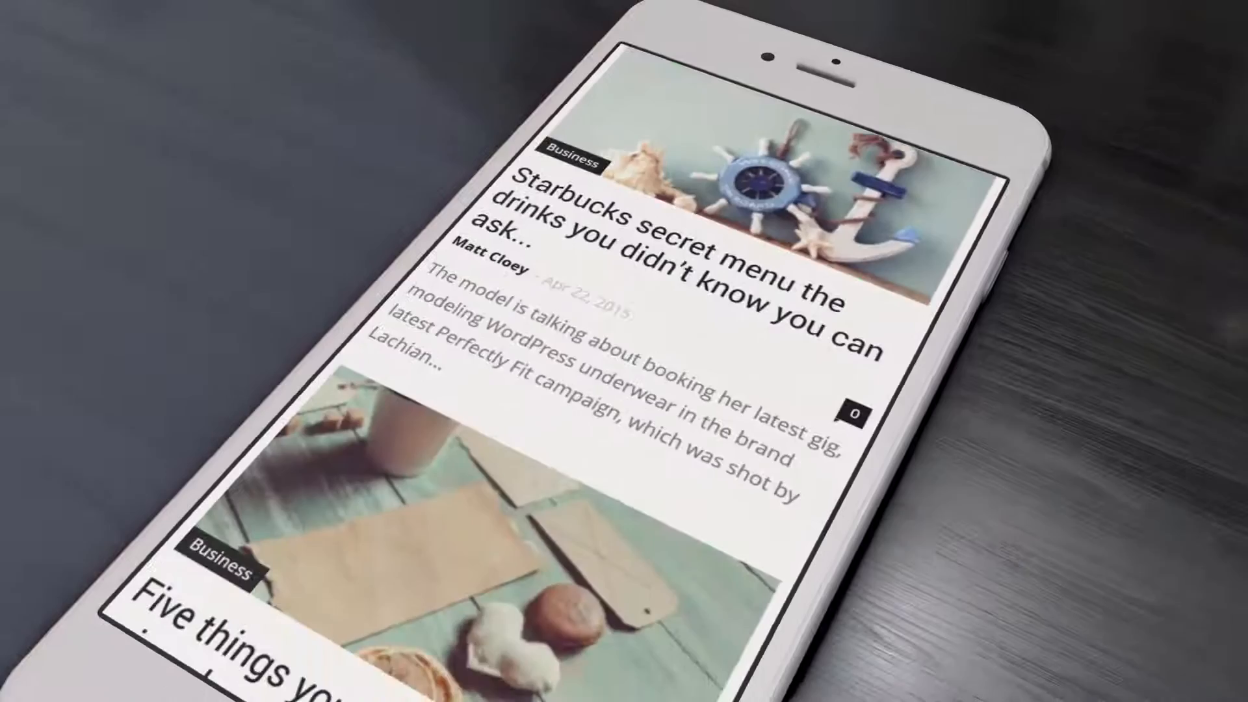
Scroll through the Categories section to reach the per-category entries.
{"action": "scroll", "scroll_direction": "down", "scroll_amount": 3}
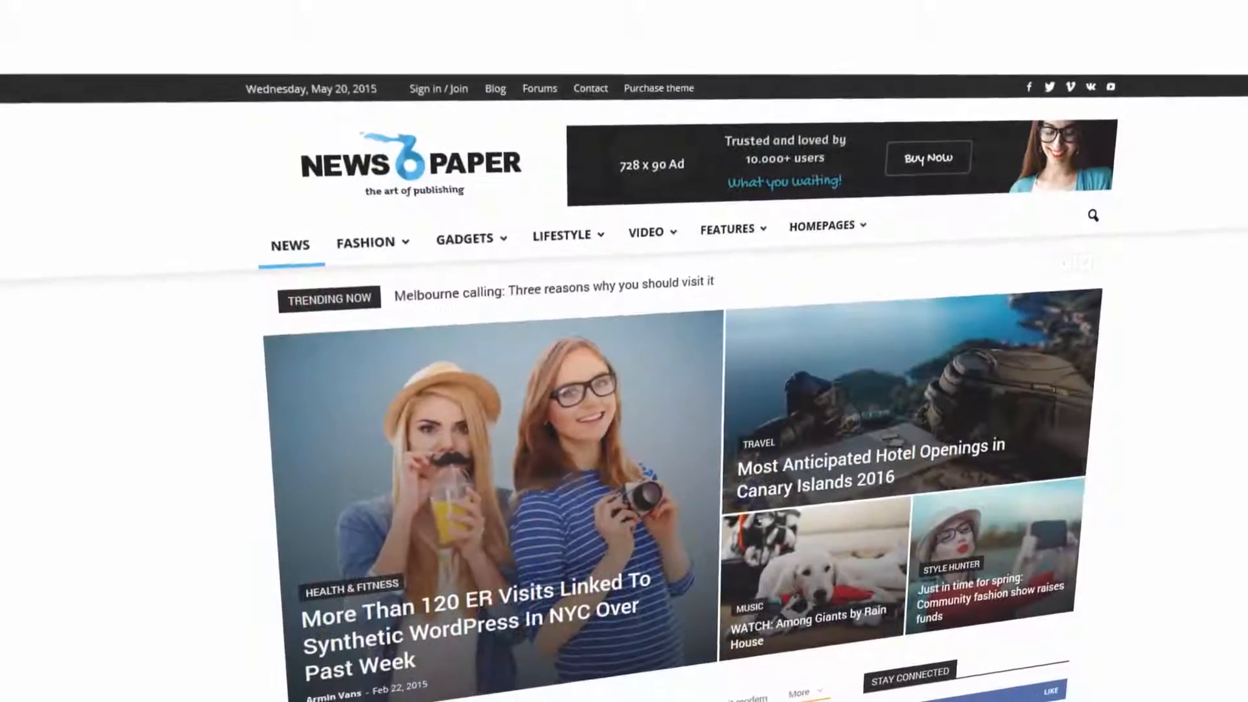
{"action": "scroll", "scroll_direction": "down", "scroll_amount": 3}
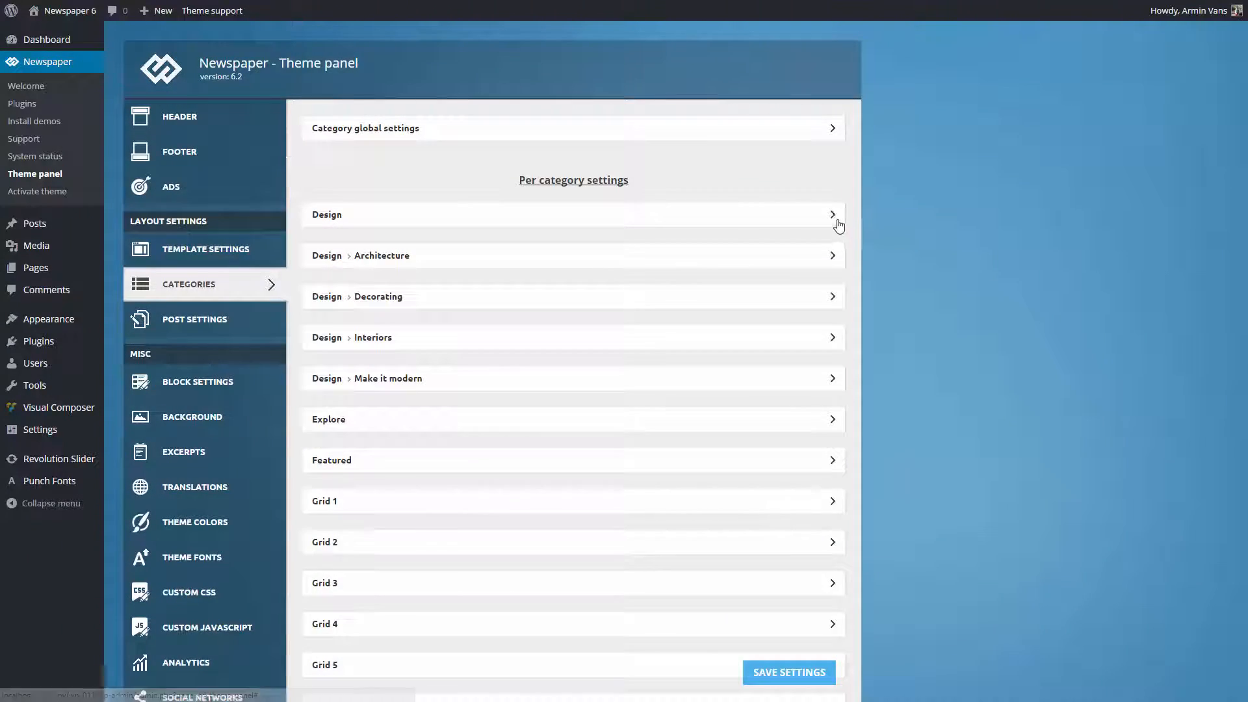
{"action": "left_click", "coordinate": [572, 214]}
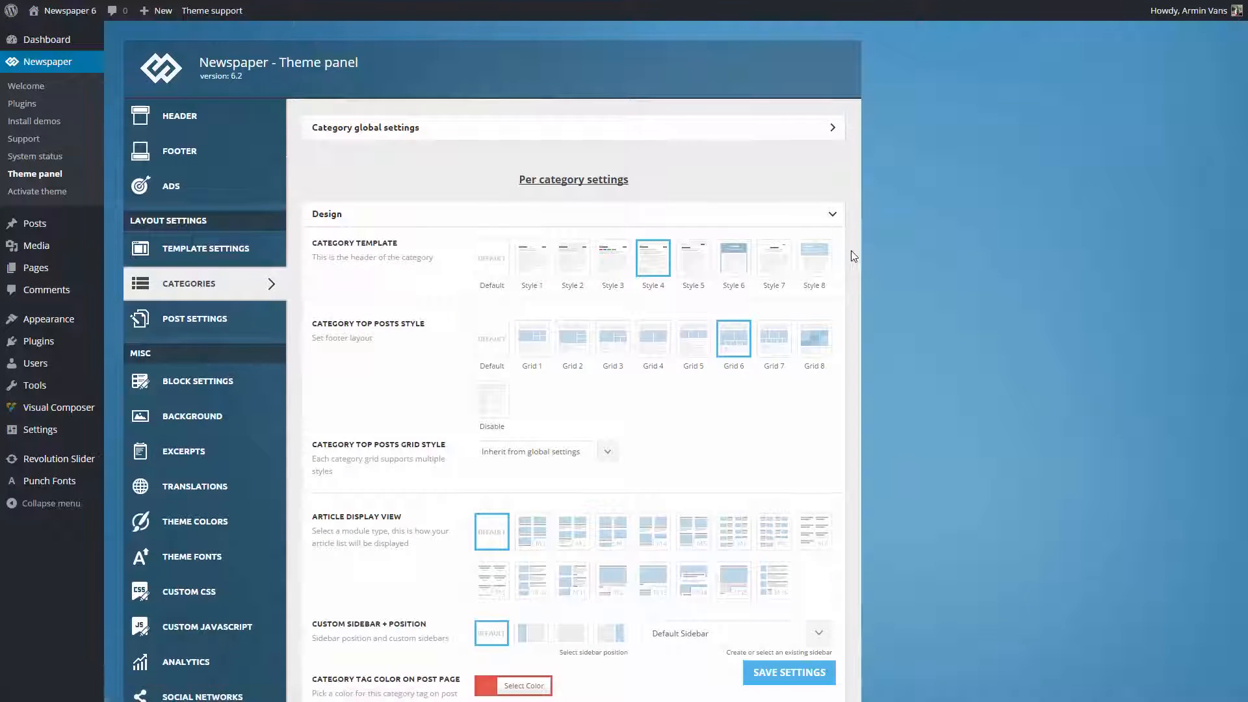
{"action": "left_click", "coordinate": [179, 116]}
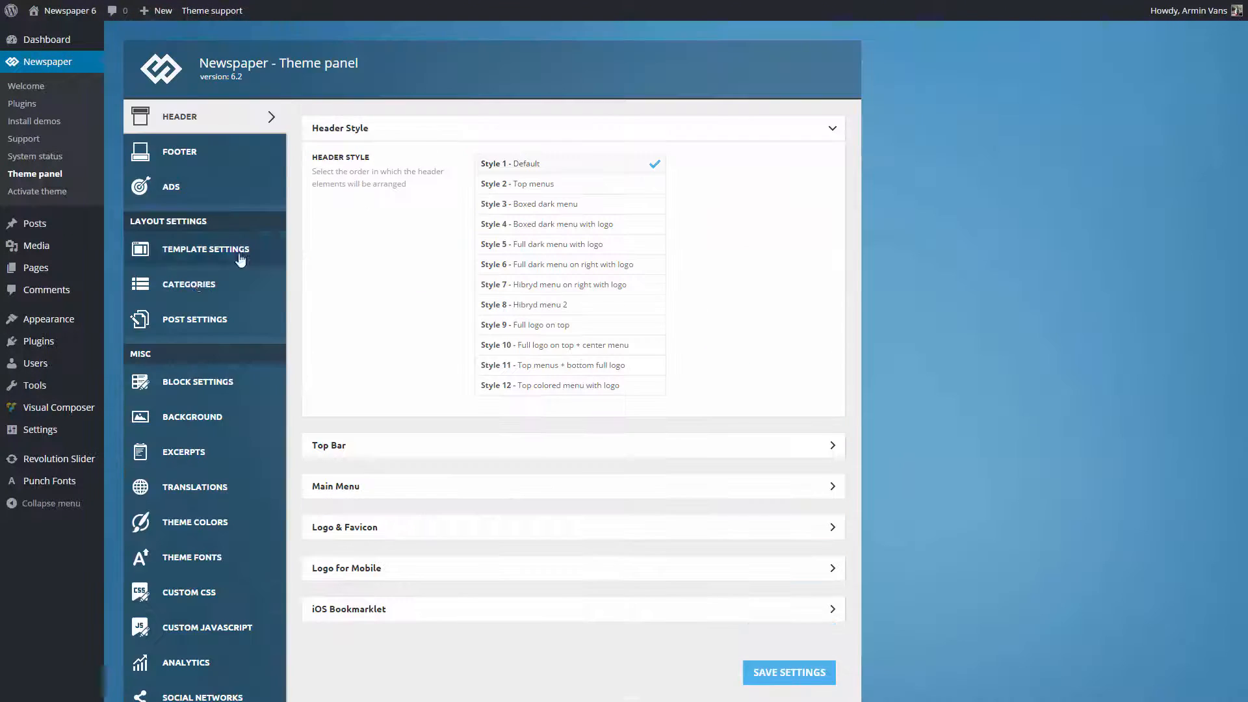
{"action": "left_click", "coordinate": [188, 285]}
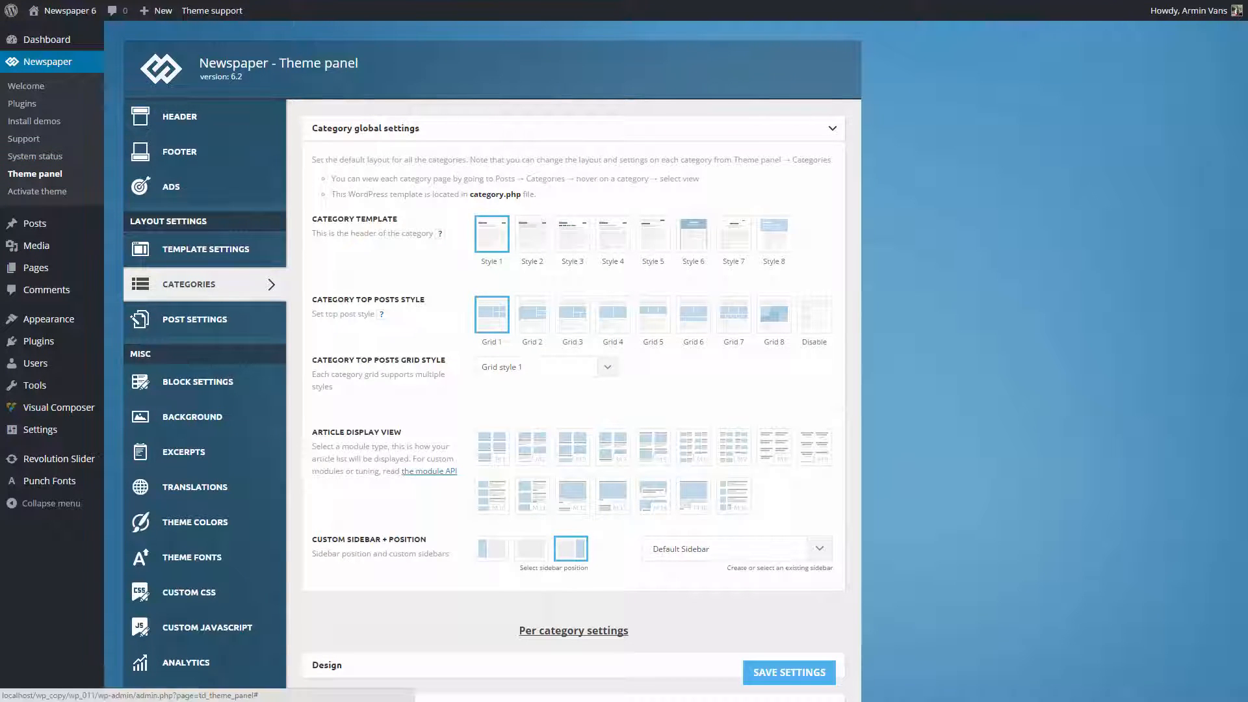
{"action": "left_click", "coordinate": [831, 128]}
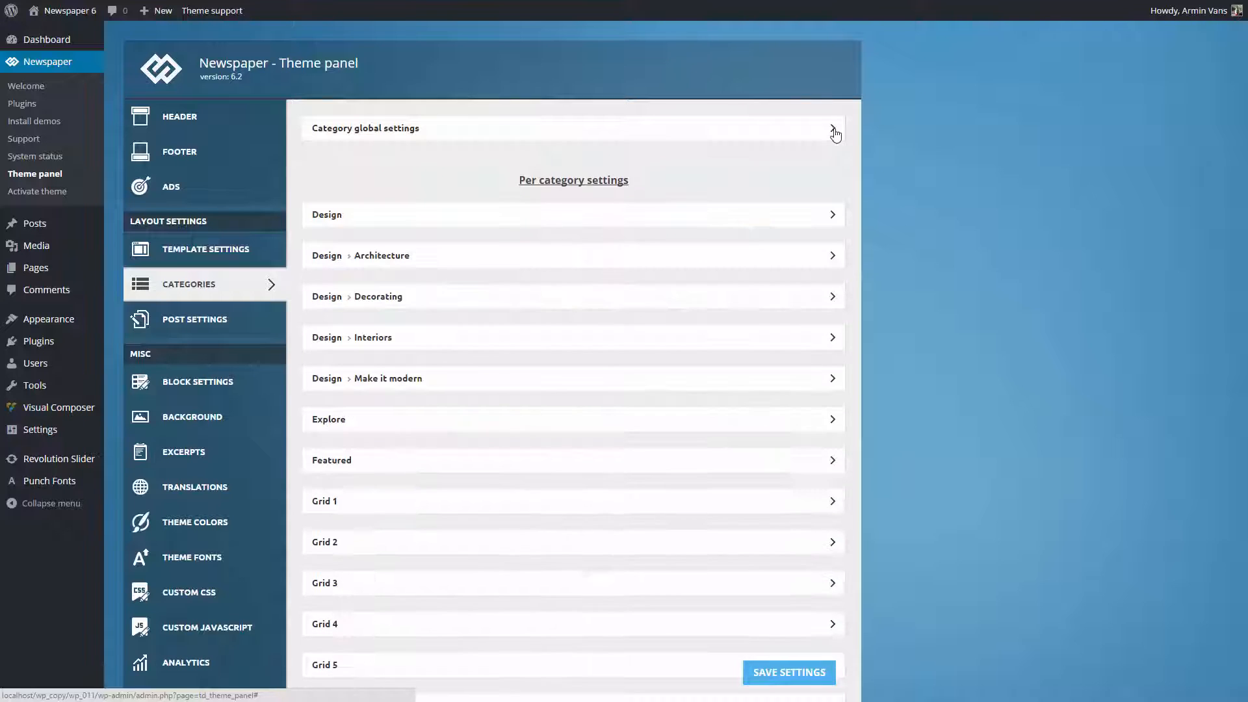
{"action": "mouse_move", "coordinate": [834, 221]}
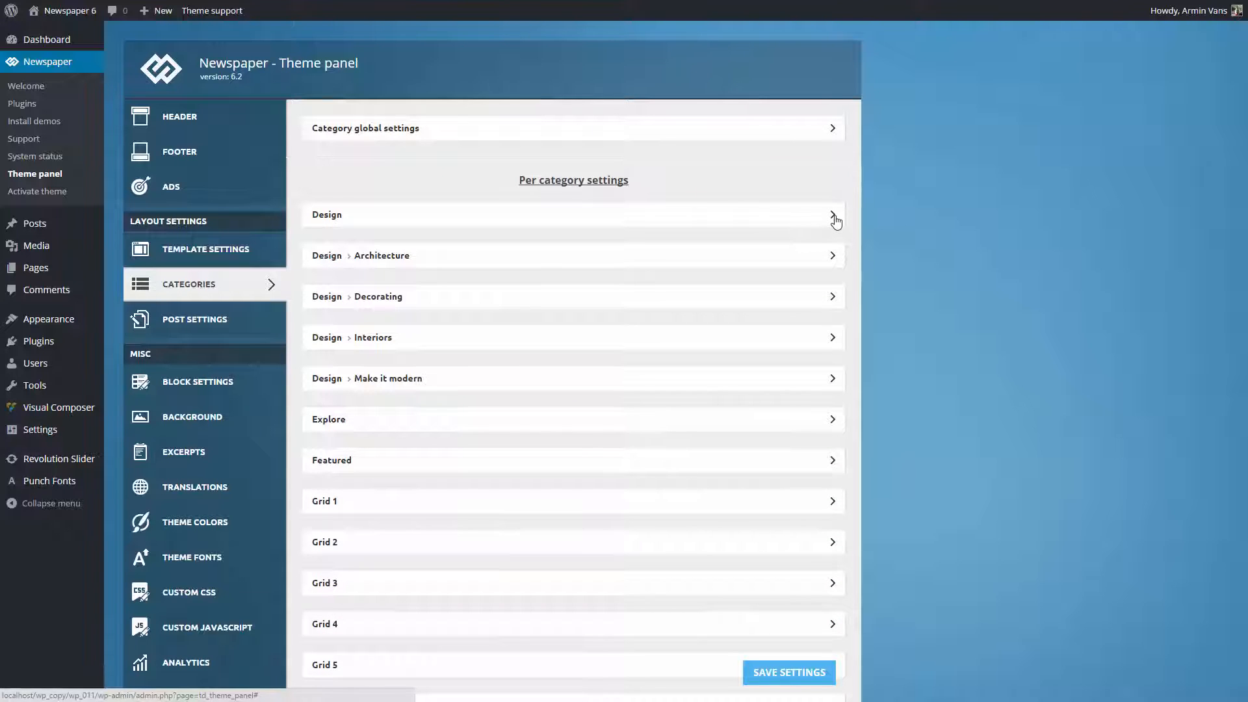
Give the Design category the Style 8 header and the Grid 8 top posts layout.
{"action": "left_click", "coordinate": [832, 214]}
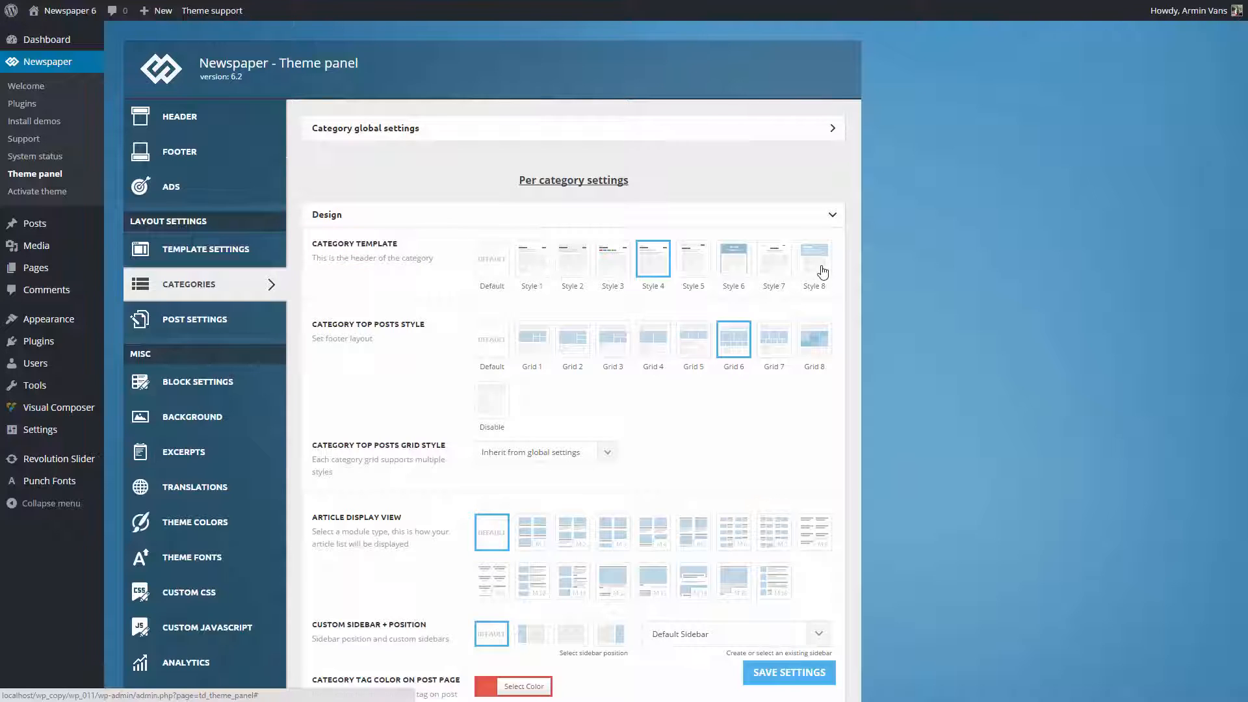
{"action": "left_click", "coordinate": [813, 259]}
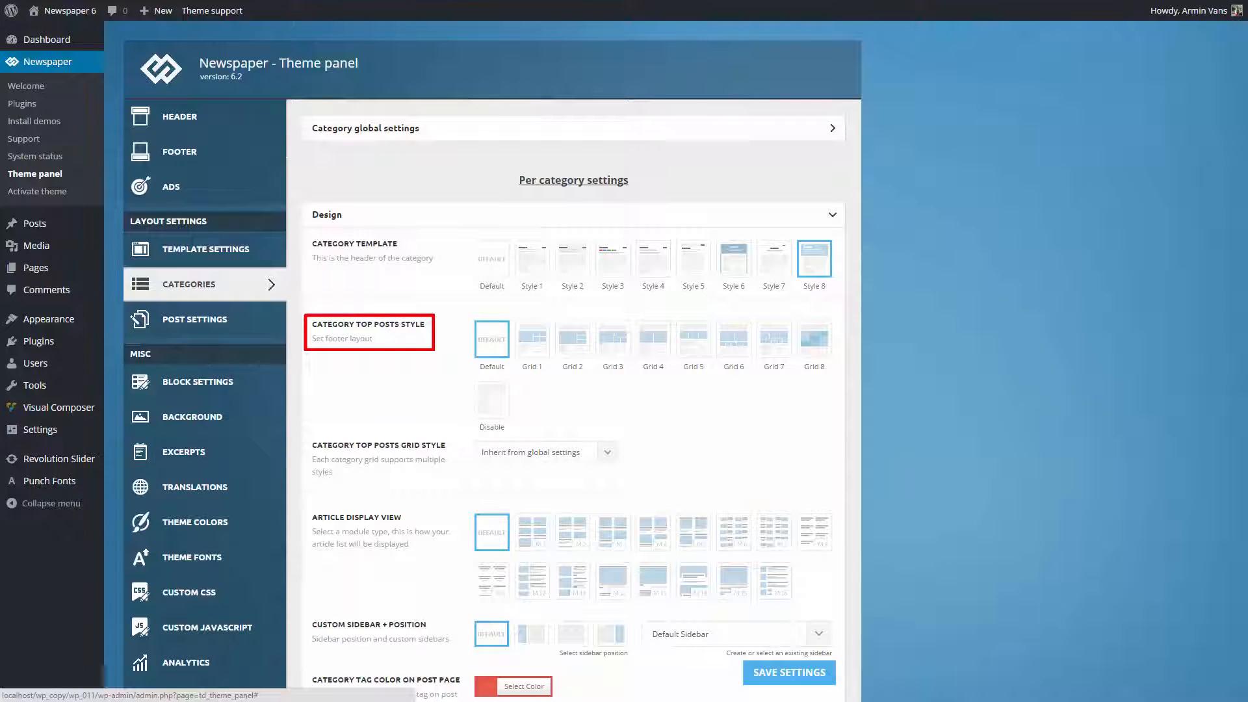
{"action": "left_click", "coordinate": [814, 338]}
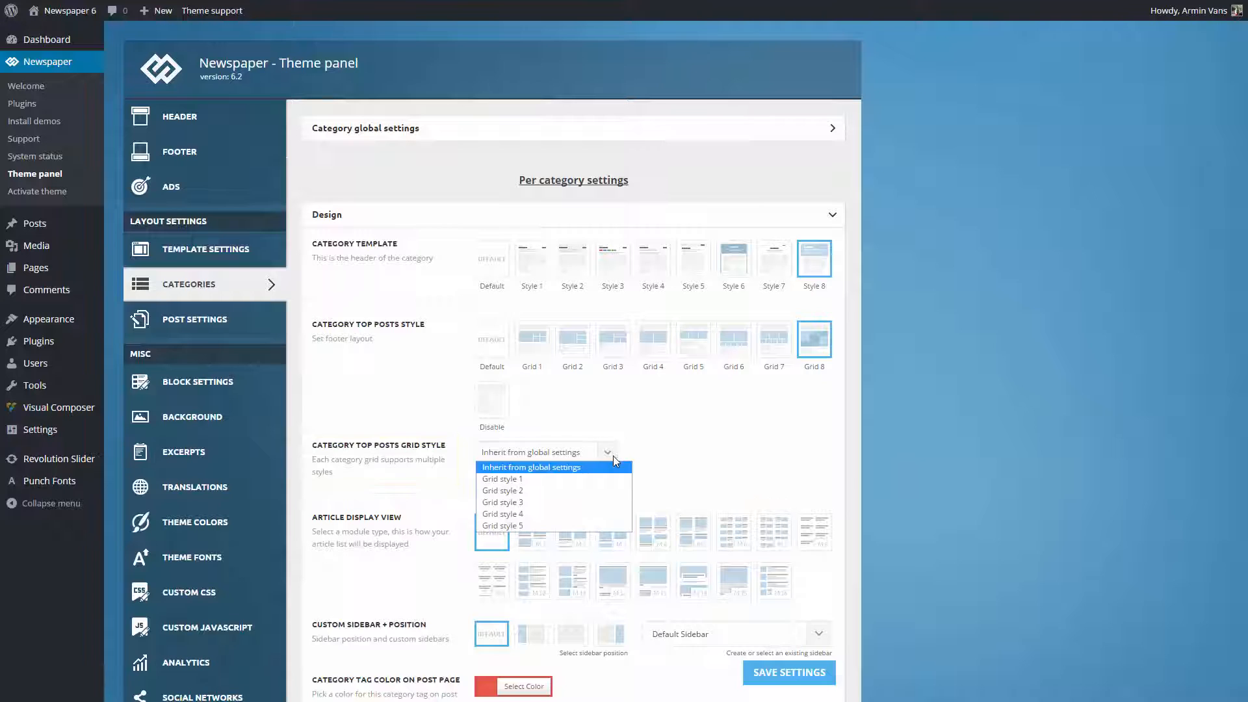
{"action": "mouse_move", "coordinate": [568, 476]}
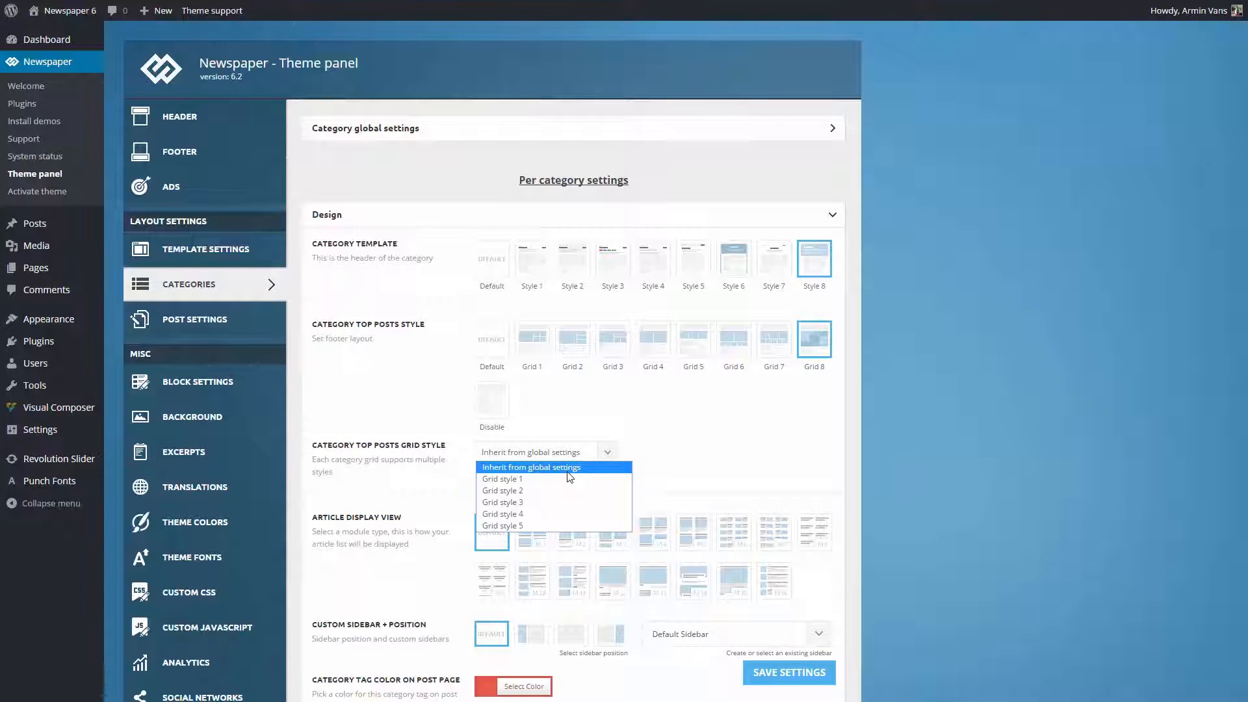
Choose Grid style 1 for the top posts, save the settings and view the Design page.
{"action": "left_click", "coordinate": [502, 478]}
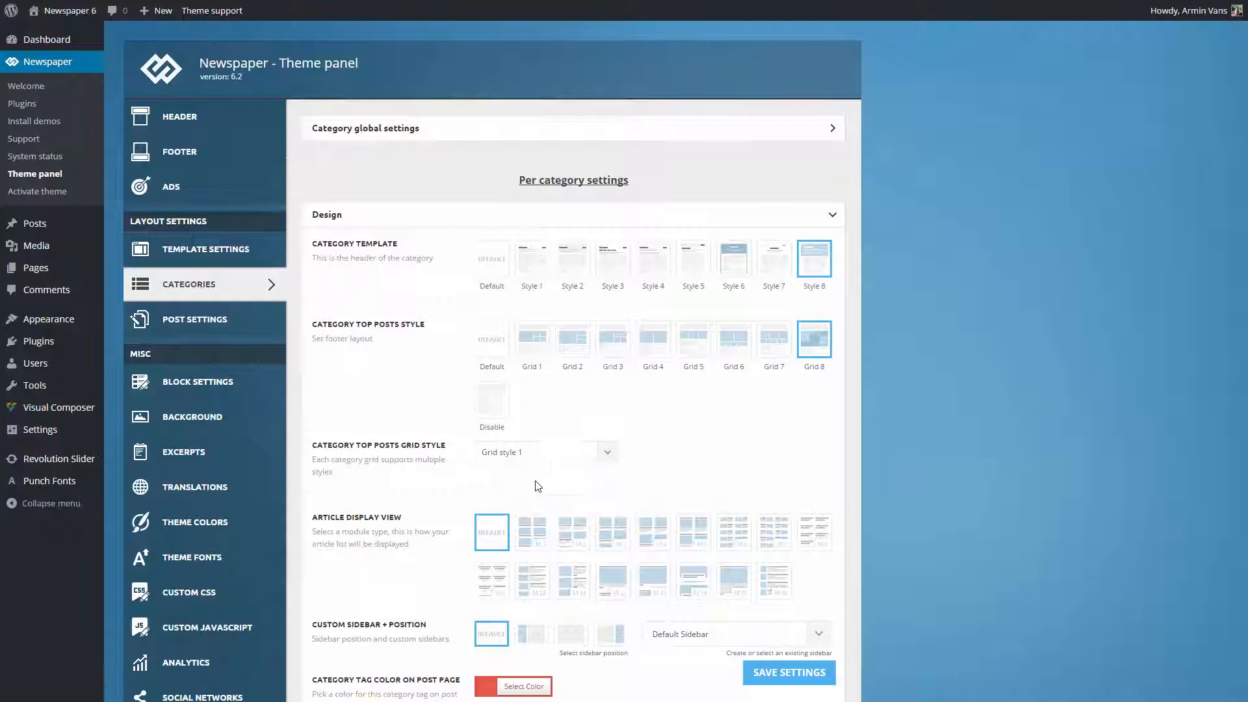
{"action": "left_click", "coordinate": [789, 672]}
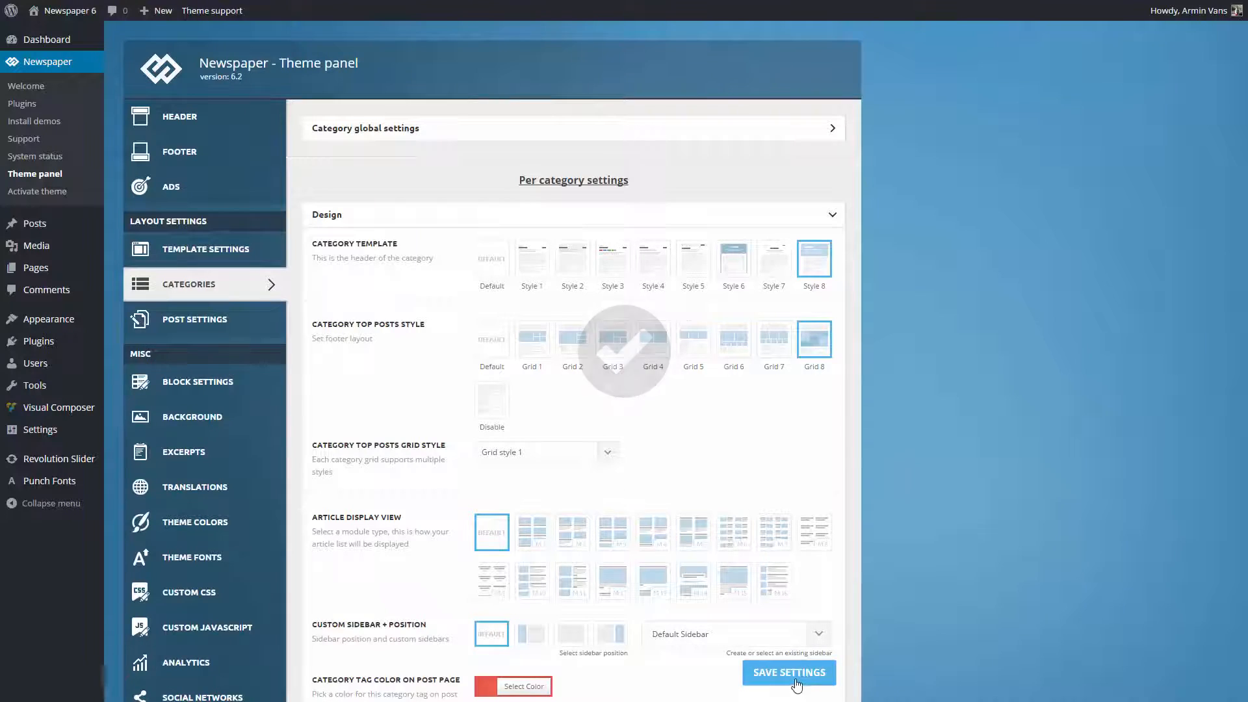
{"action": "left_click", "coordinate": [787, 672]}
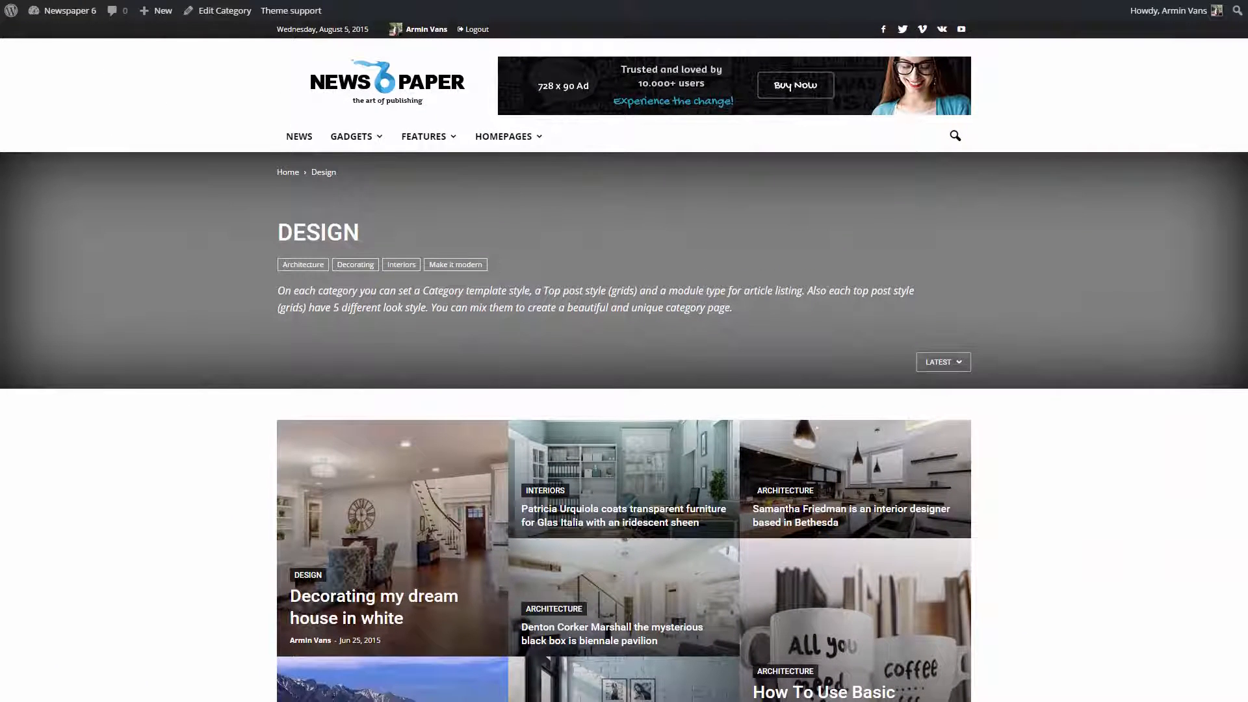
Scroll down the Design category page to review its header and top posts grid.
{"action": "scroll", "scroll_direction": "down", "scroll_amount": 3}
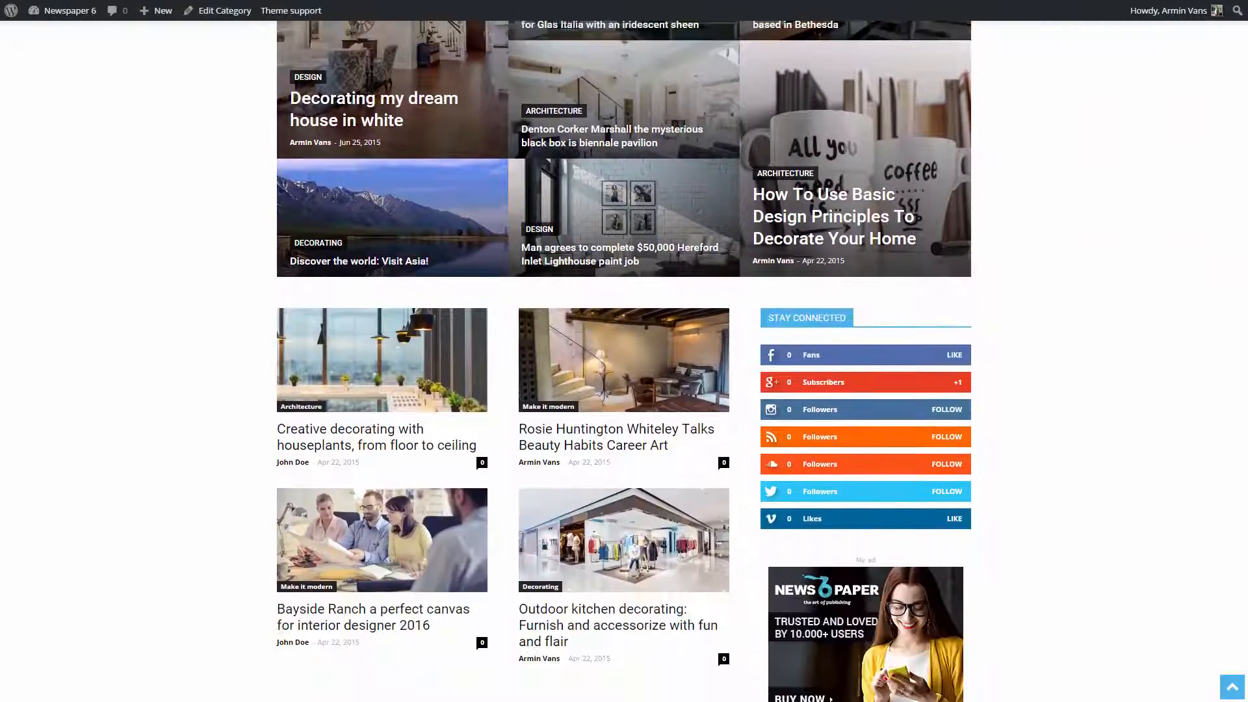
{"action": "scroll", "scroll_direction": "down", "scroll_amount": 3}
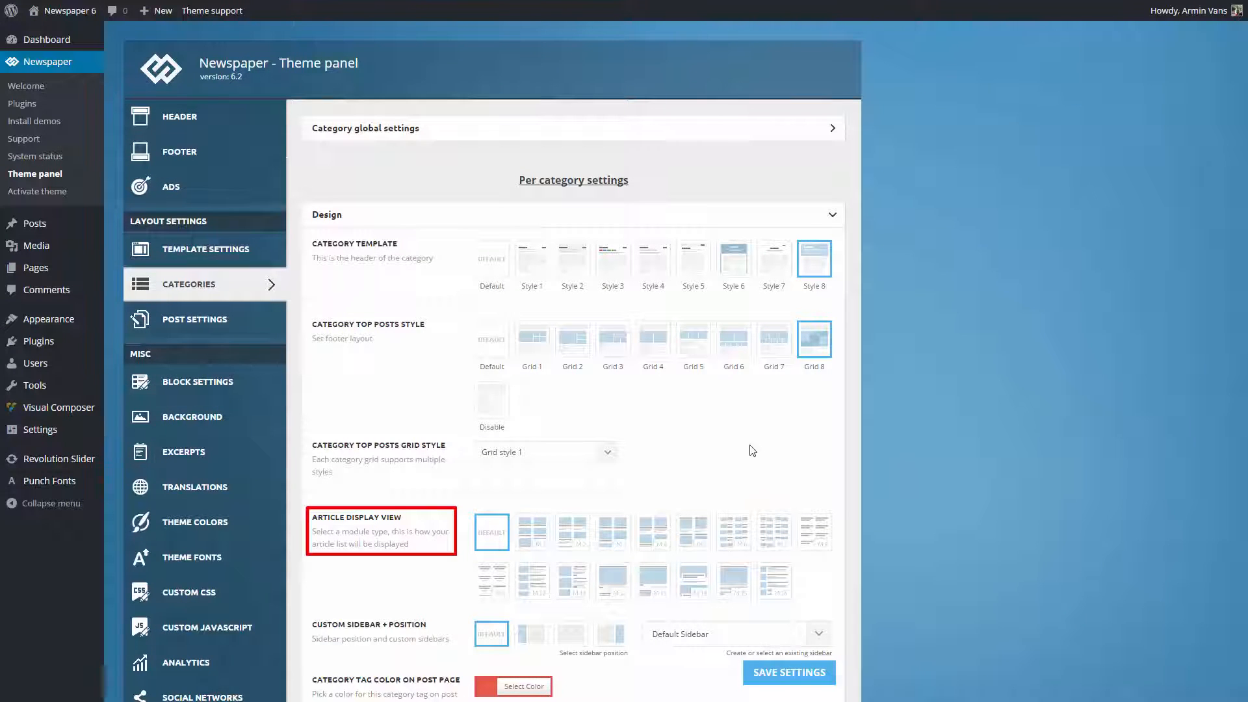
Set the Design category's article display view to module 1.
{"action": "left_click", "coordinate": [532, 532]}
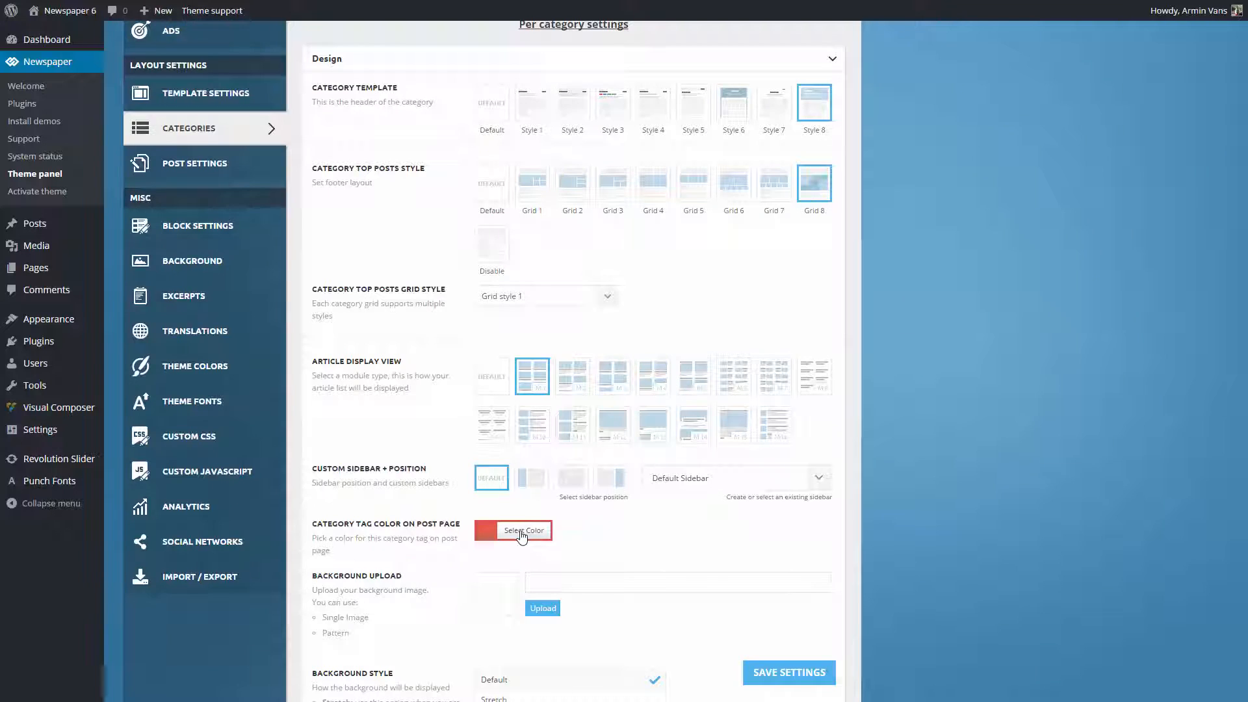
Change the Design category tag colour from red to a purple shade in the colour picker.
{"action": "left_click", "coordinate": [513, 530]}
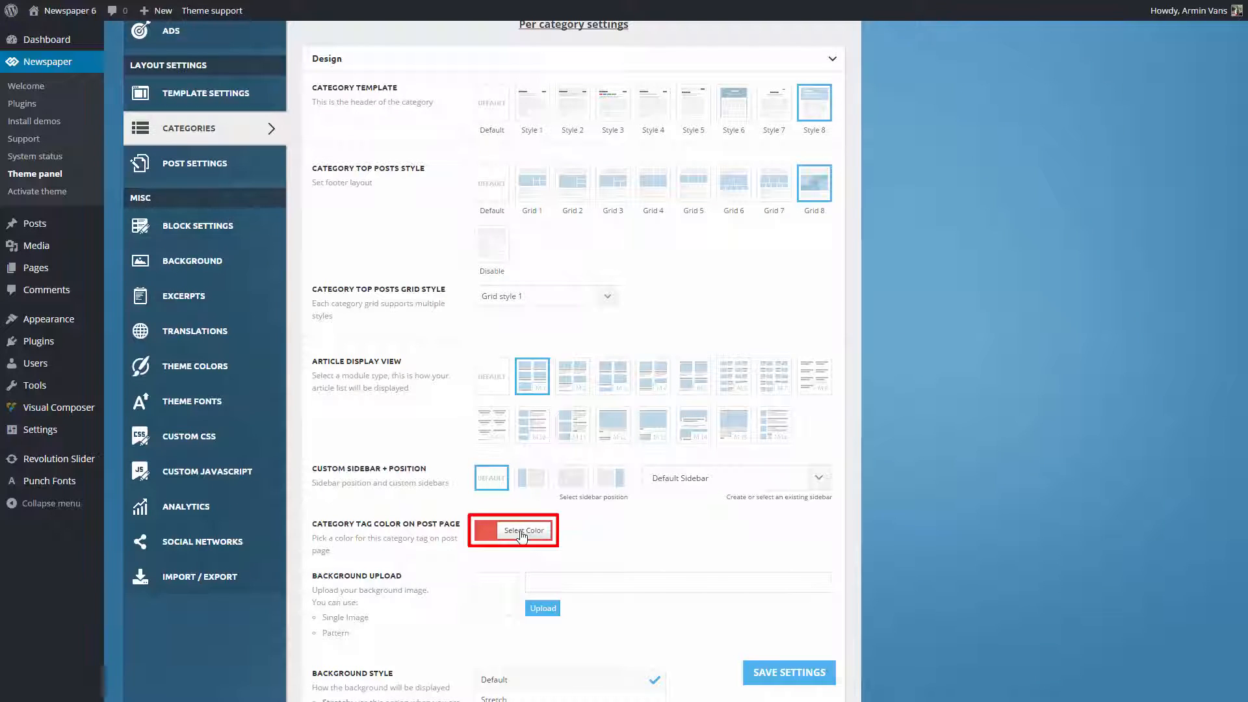
{"action": "left_click", "coordinate": [513, 530]}
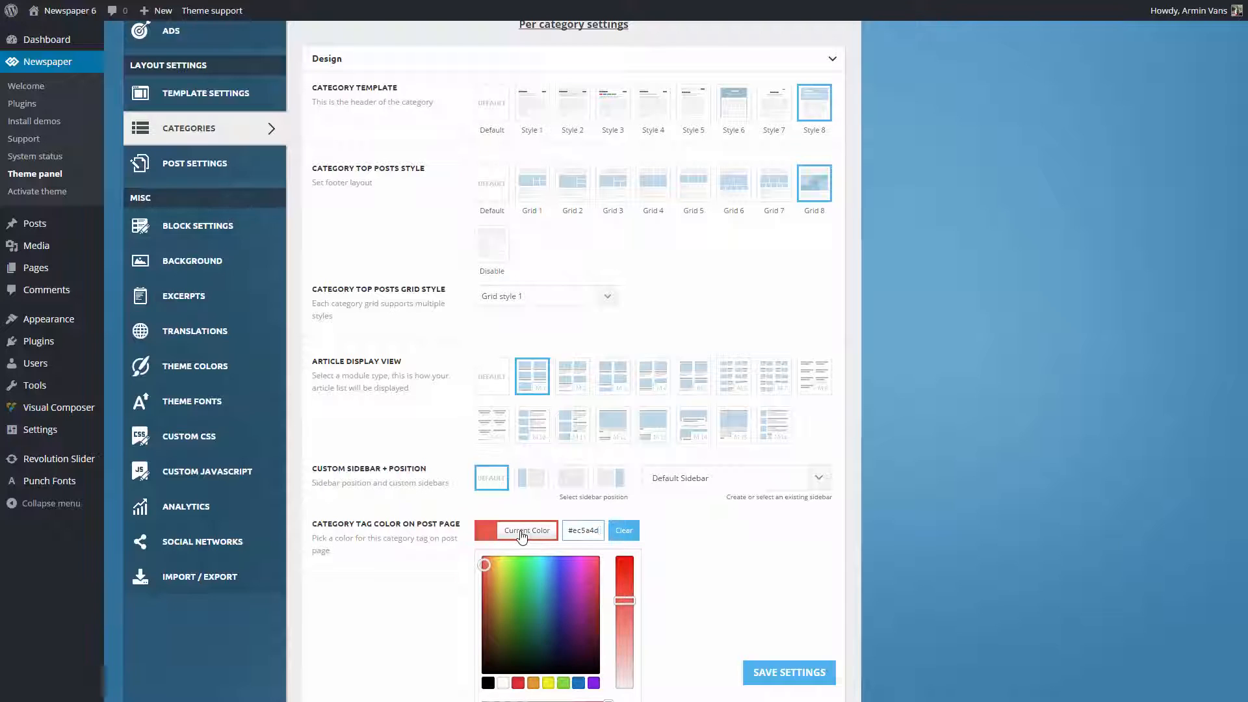
{"action": "left_click", "coordinate": [484, 598]}
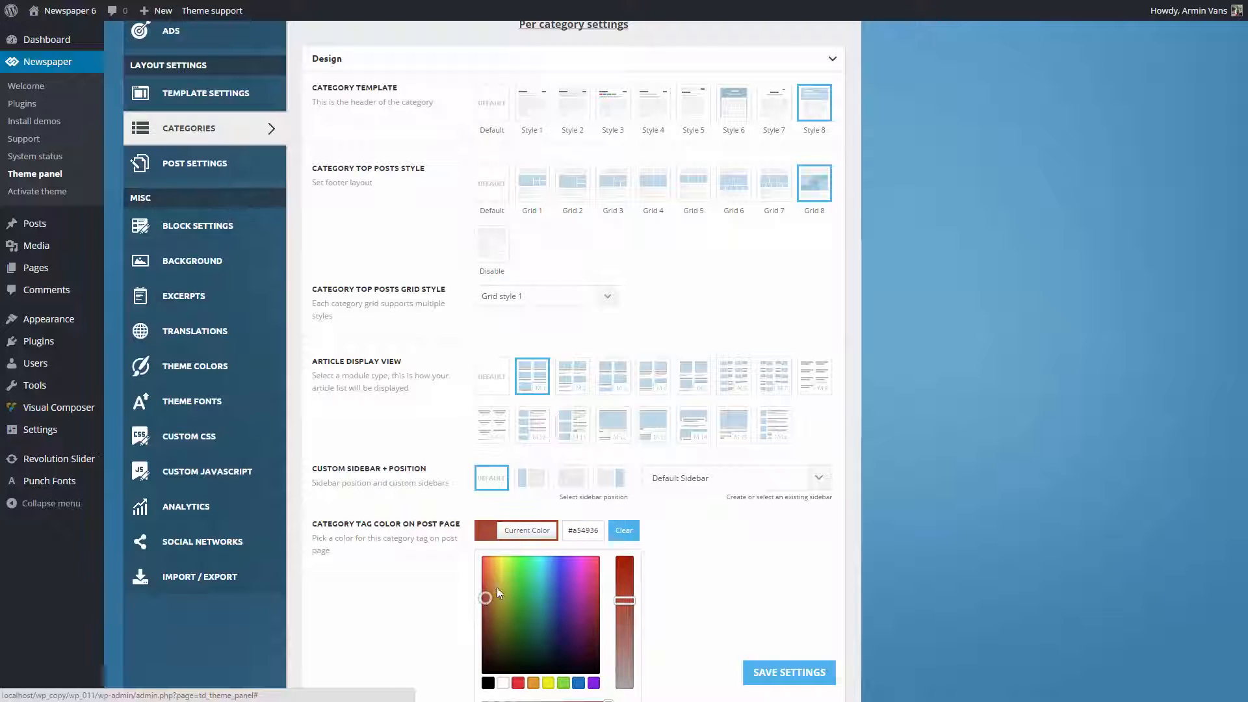
{"action": "left_click", "coordinate": [578, 563]}
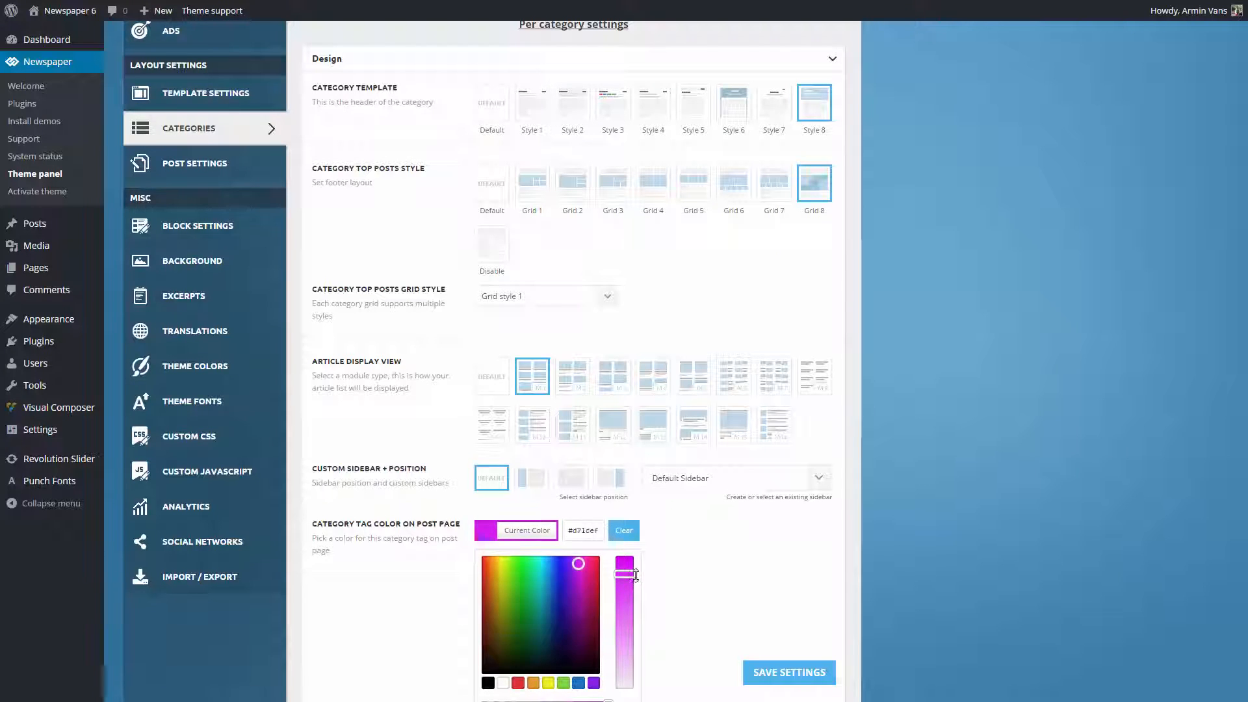
{"action": "left_click_drag", "start_coordinate": [625, 573], "coordinate": [625, 629]}
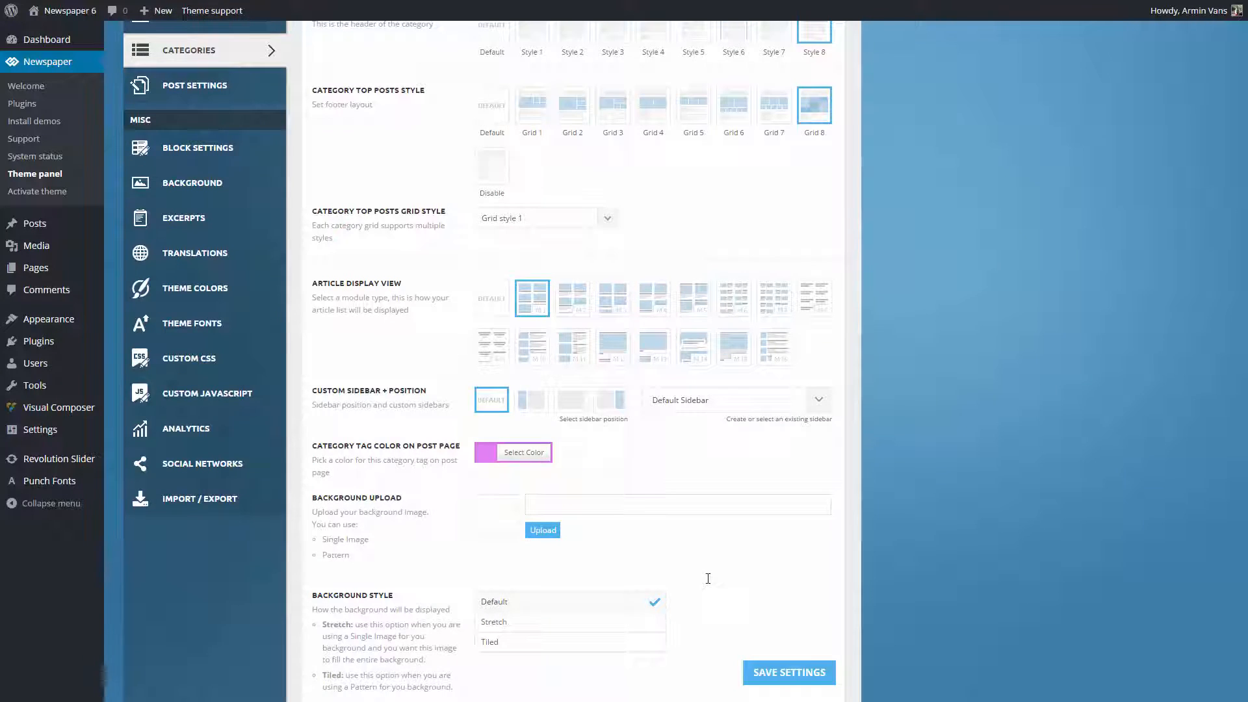
{"action": "mouse_move", "coordinate": [602, 550]}
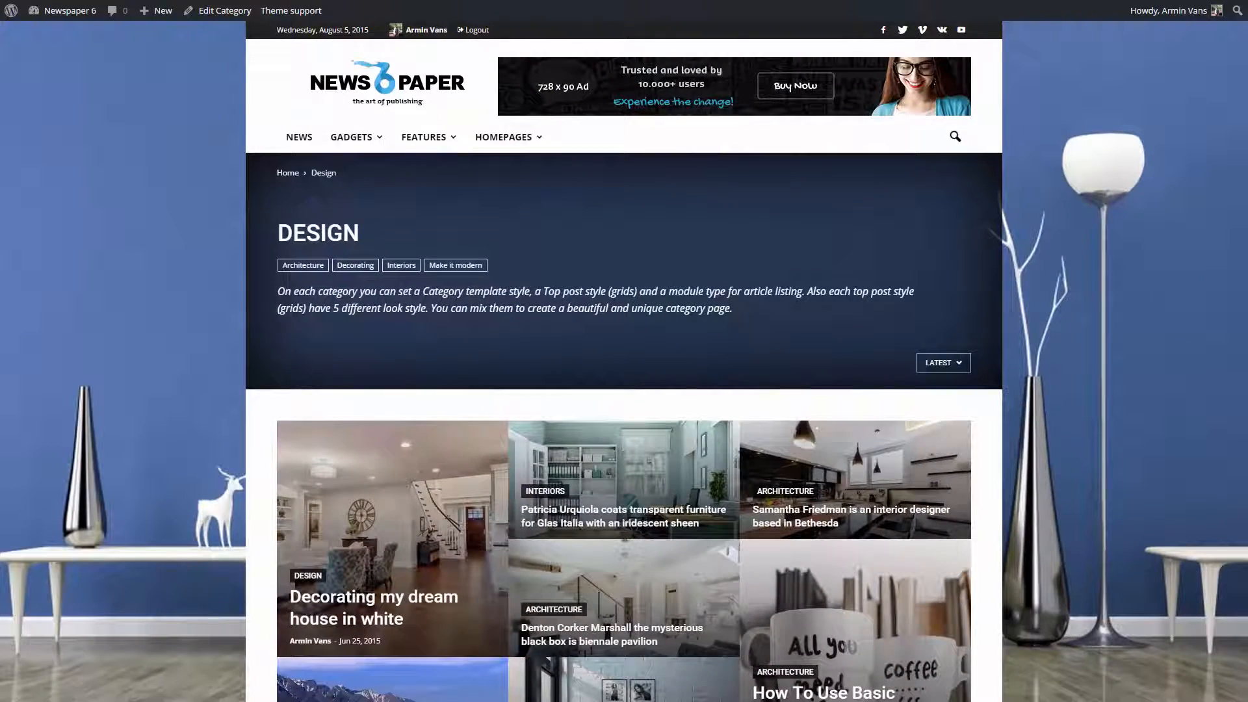
Scroll down the Design page through the article grid, sidebar and footer to check the background image.
{"action": "scroll", "scroll_direction": "down", "scroll_amount": 3}
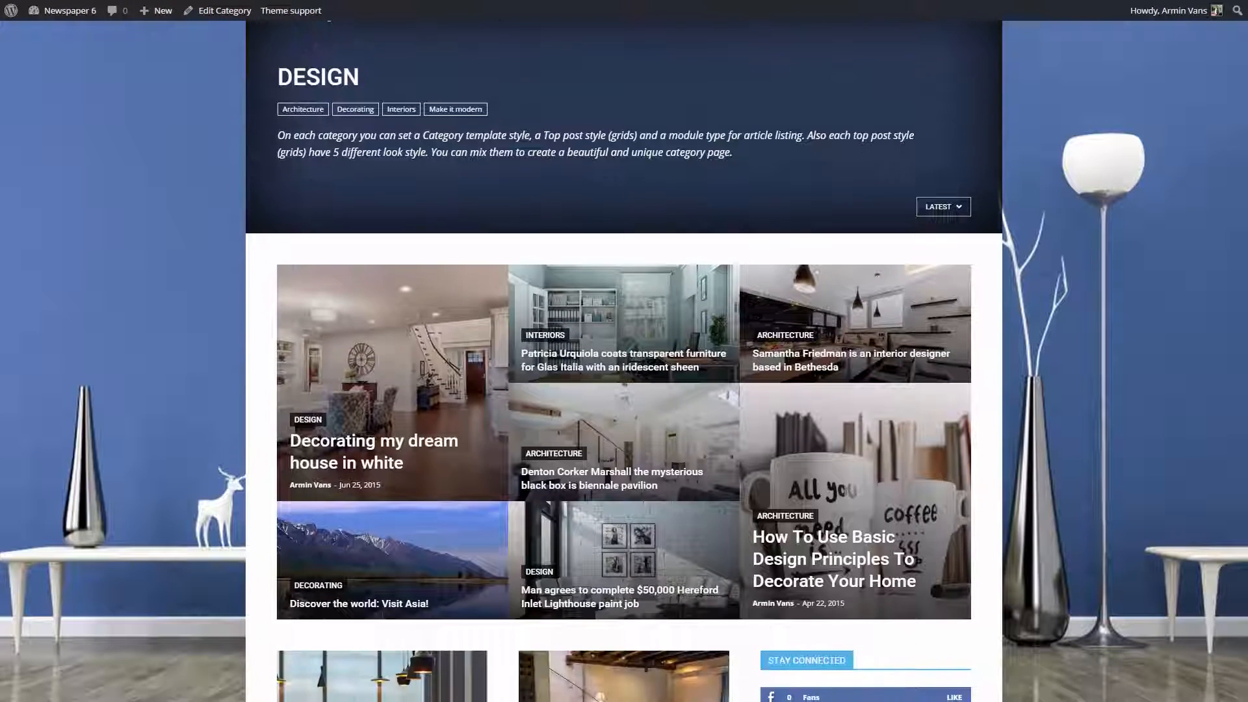
{"action": "scroll", "scroll_direction": "down", "scroll_amount": 3}
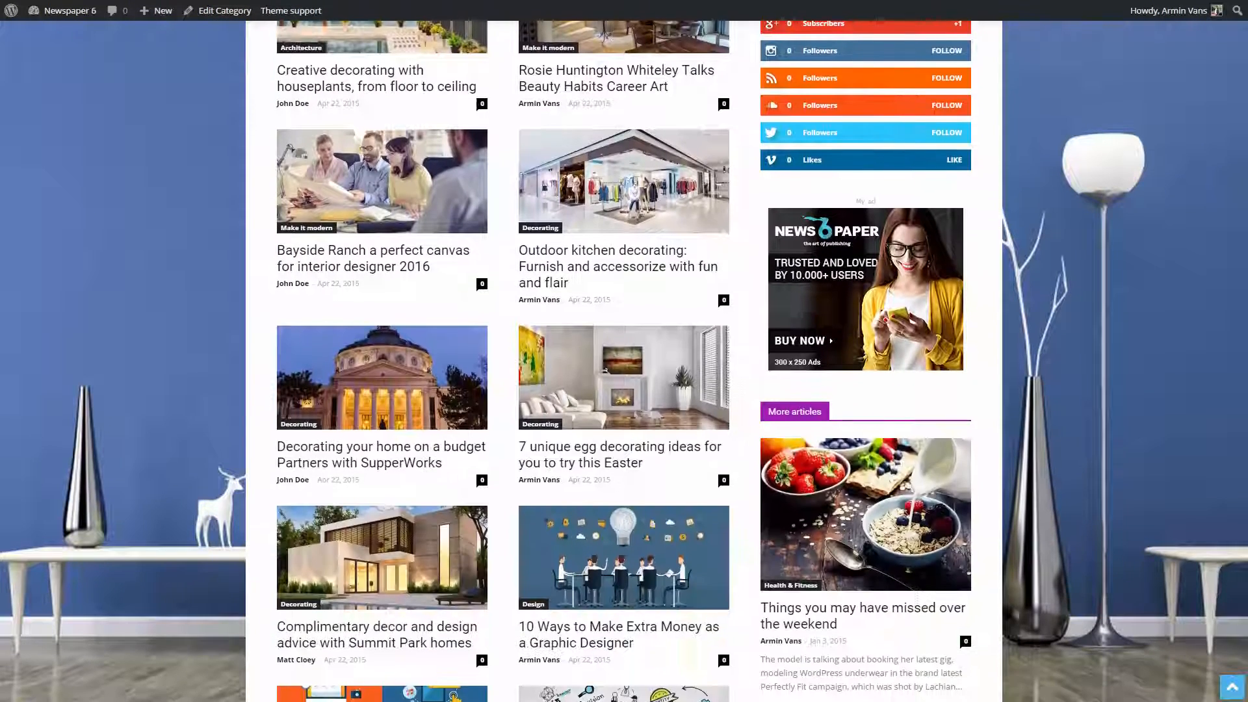
{"action": "scroll", "scroll_direction": "down", "scroll_amount": 3}
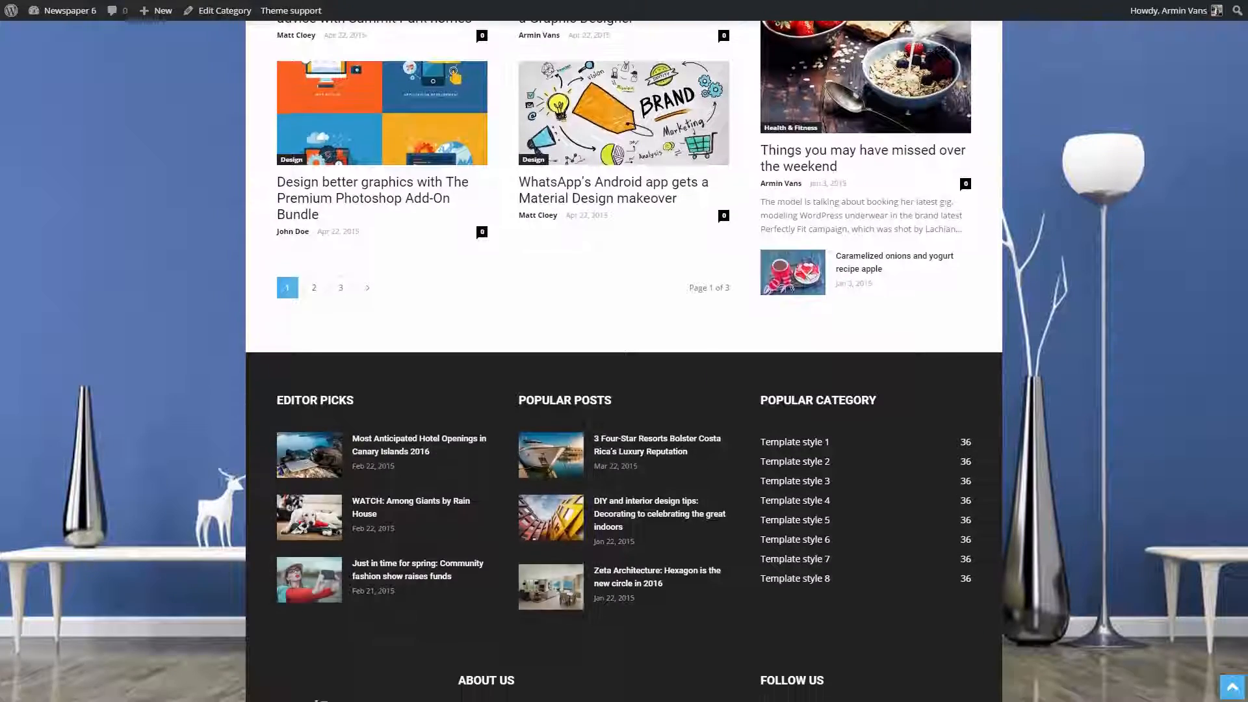